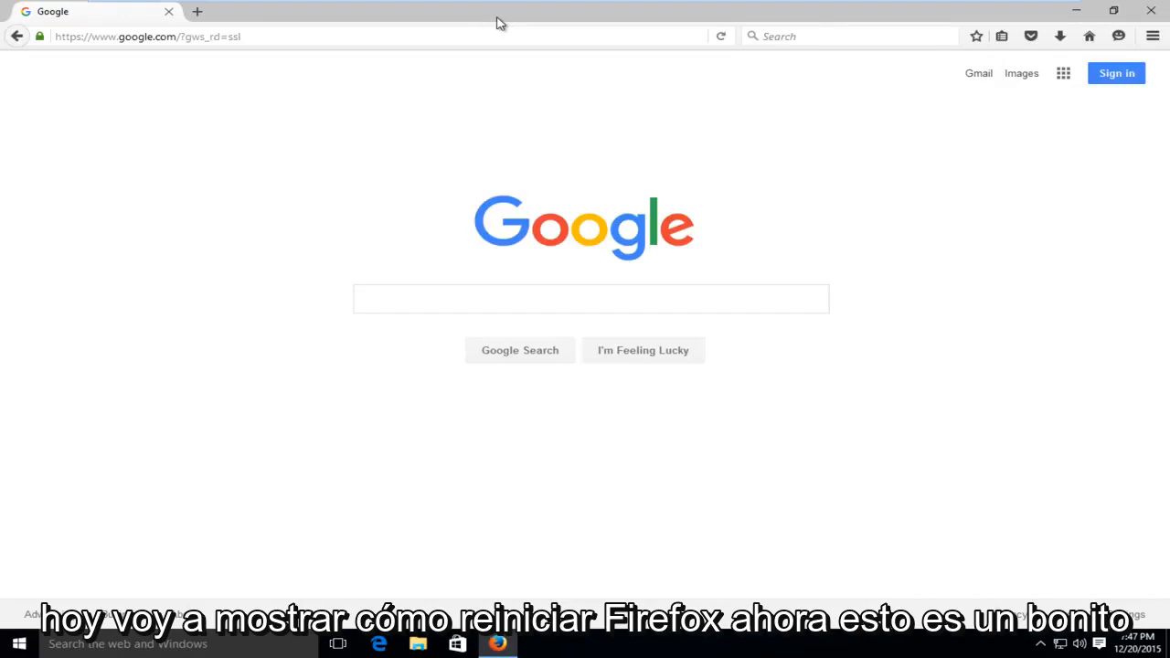
{"action": "mouse_move", "coordinate": [490, 31]}
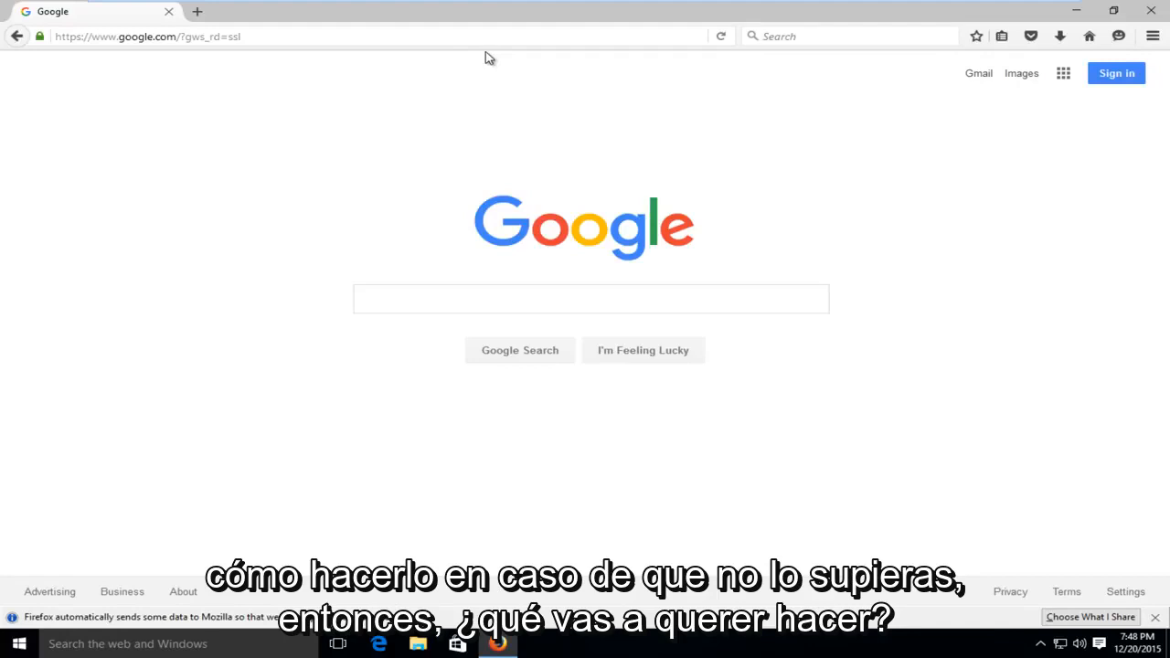
{"action": "mouse_move", "coordinate": [546, 73]}
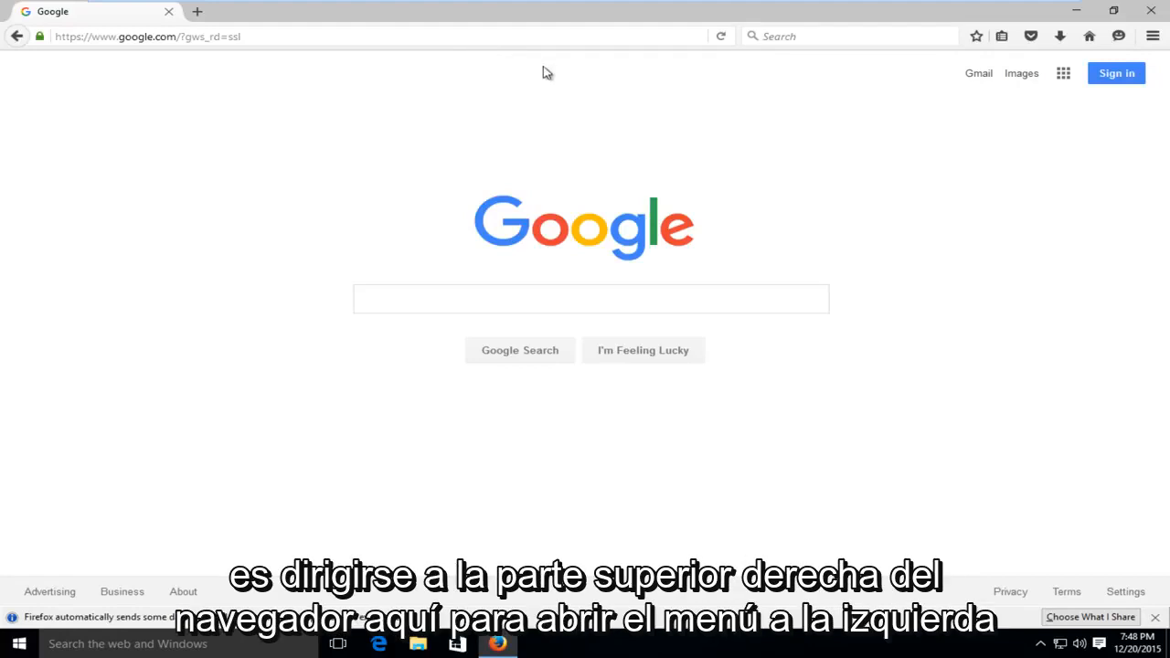
{"action": "mouse_move", "coordinate": [1152, 36]}
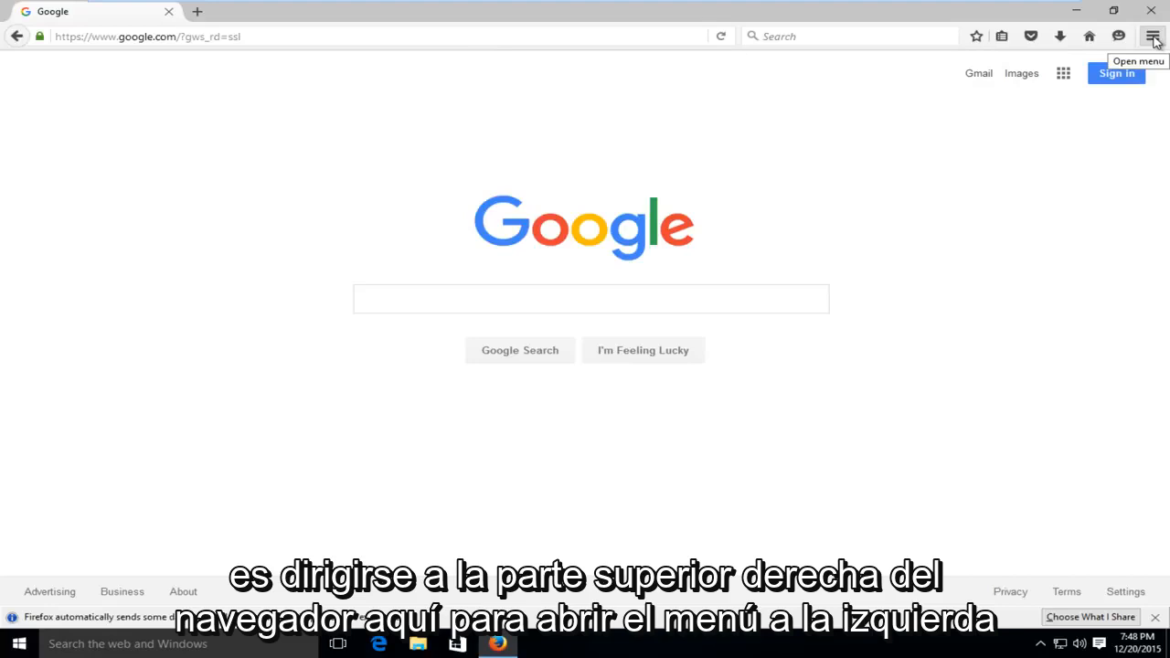
Step: Show Firefox's Help submenu from the main menu, listing Troubleshooting Information
{"action": "left_click", "coordinate": [1154, 37]}
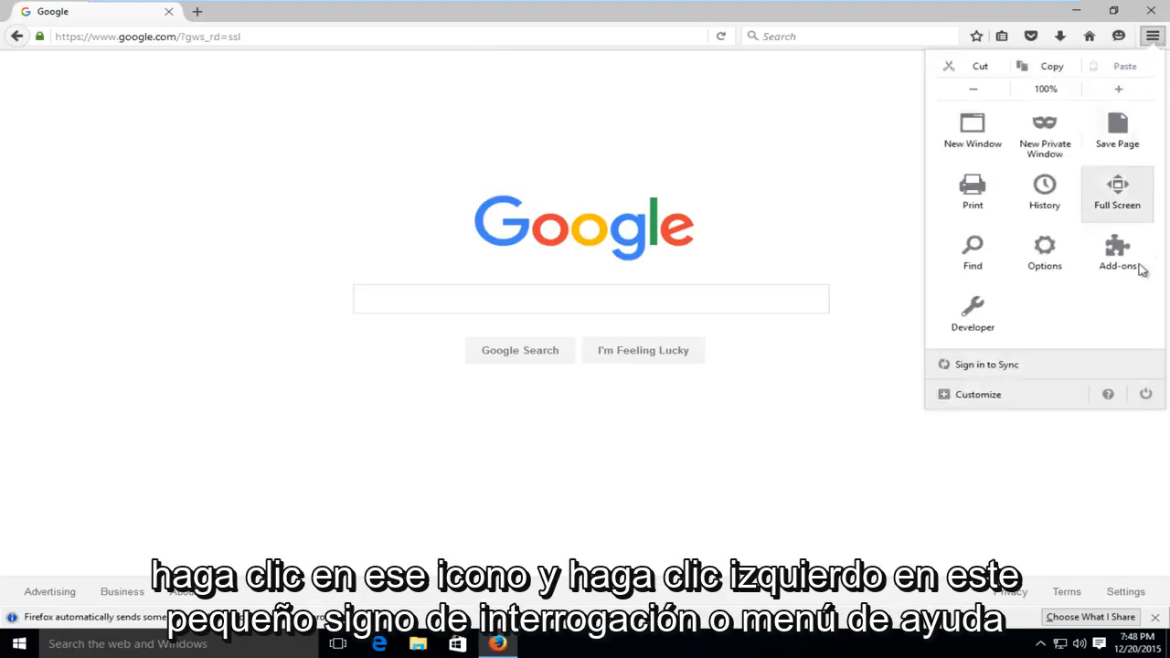
{"action": "mouse_move", "coordinate": [1108, 395]}
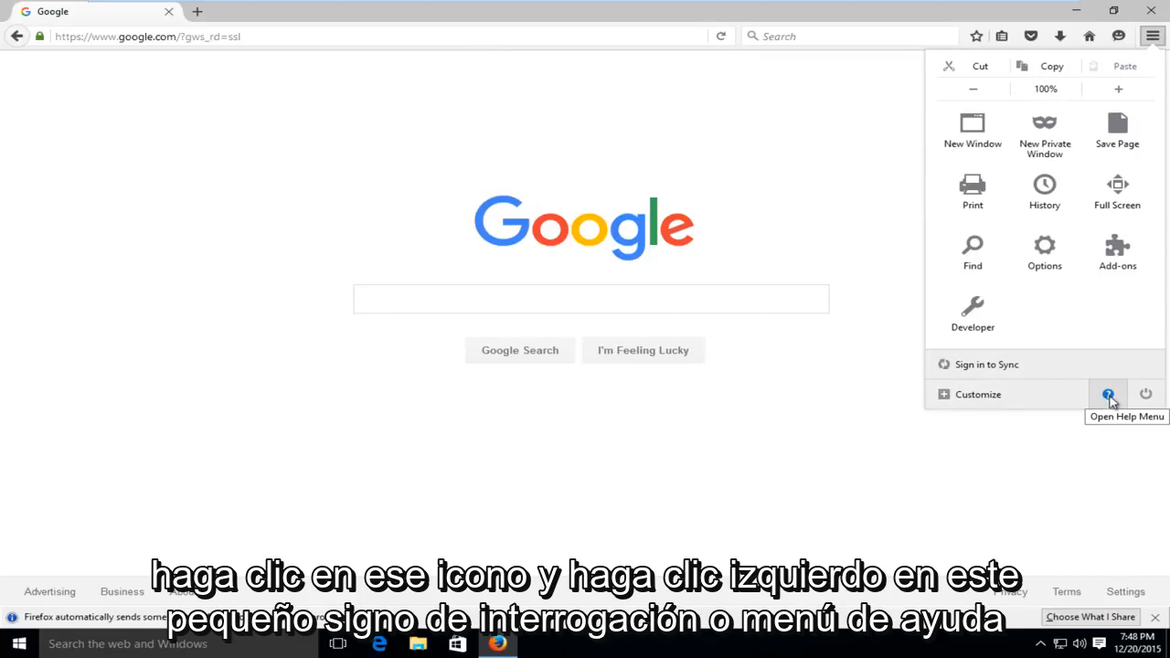
{"action": "left_click", "coordinate": [1108, 395]}
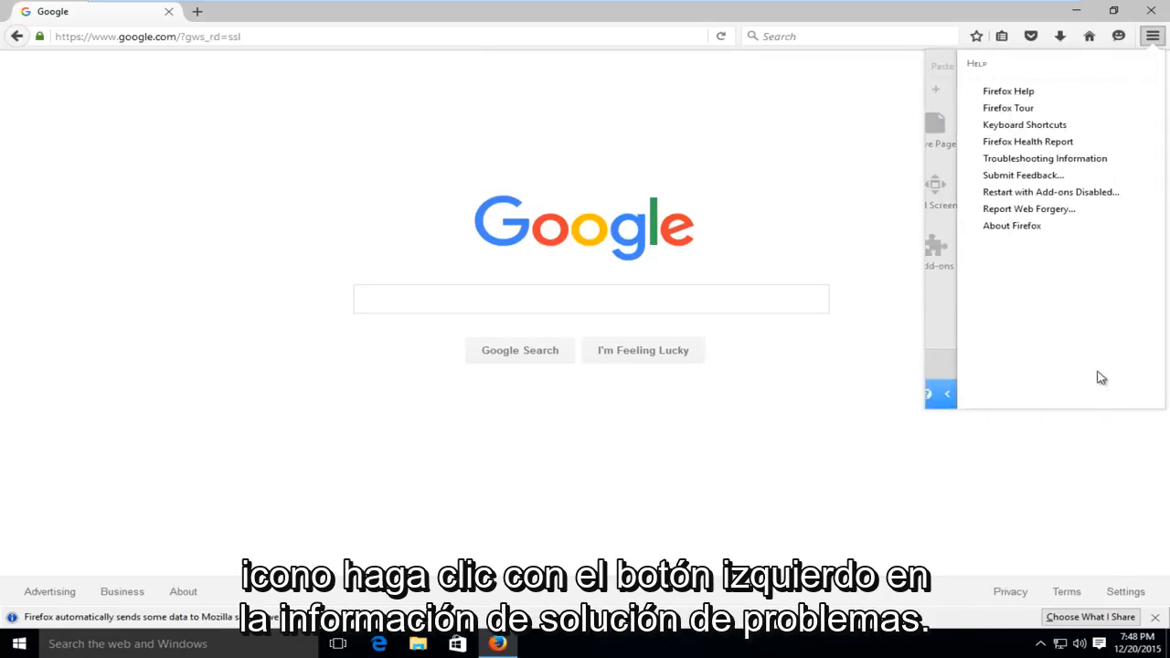
{"action": "mouse_move", "coordinate": [1046, 157]}
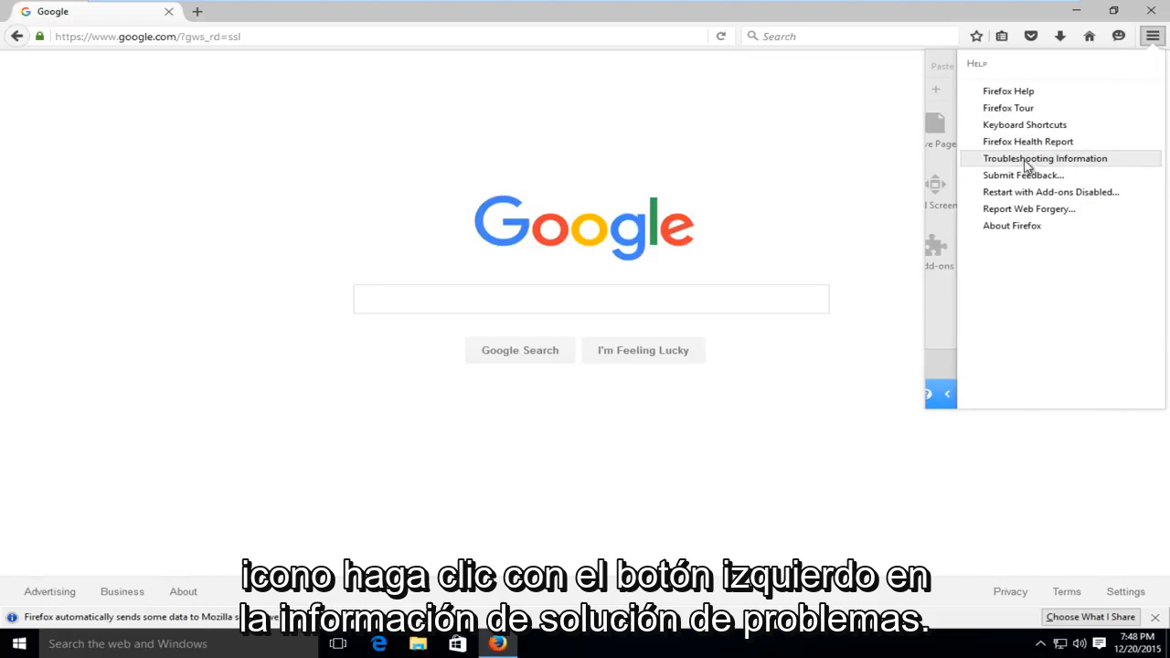
{"action": "mouse_move", "coordinate": [1009, 106]}
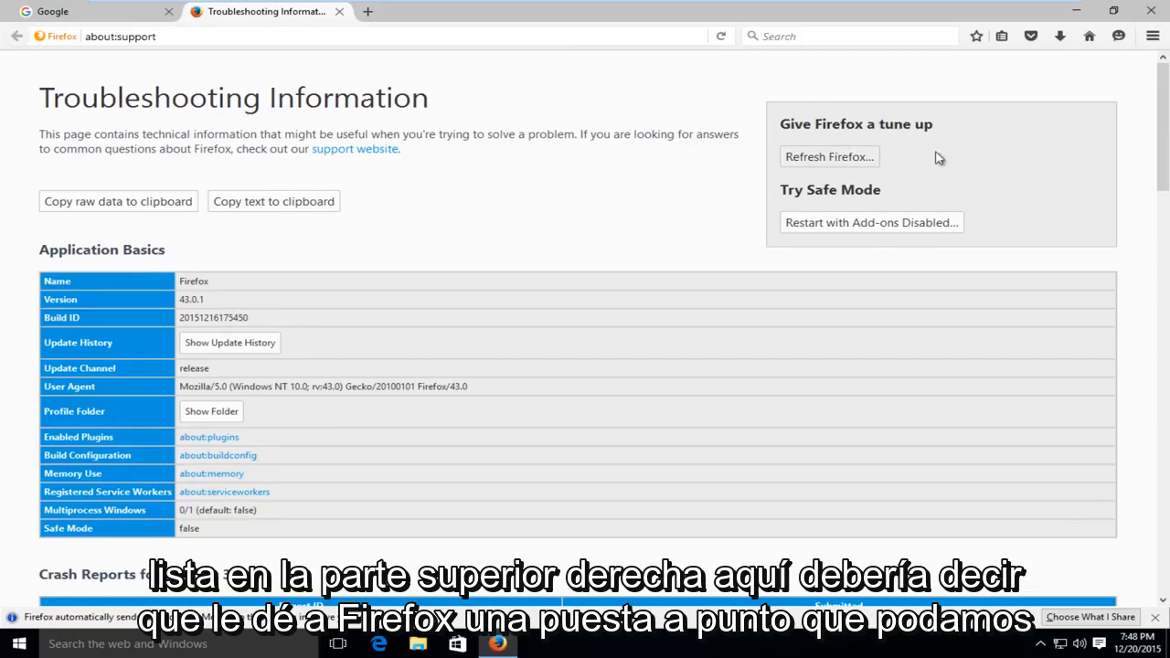
{"action": "mouse_move", "coordinate": [845, 120]}
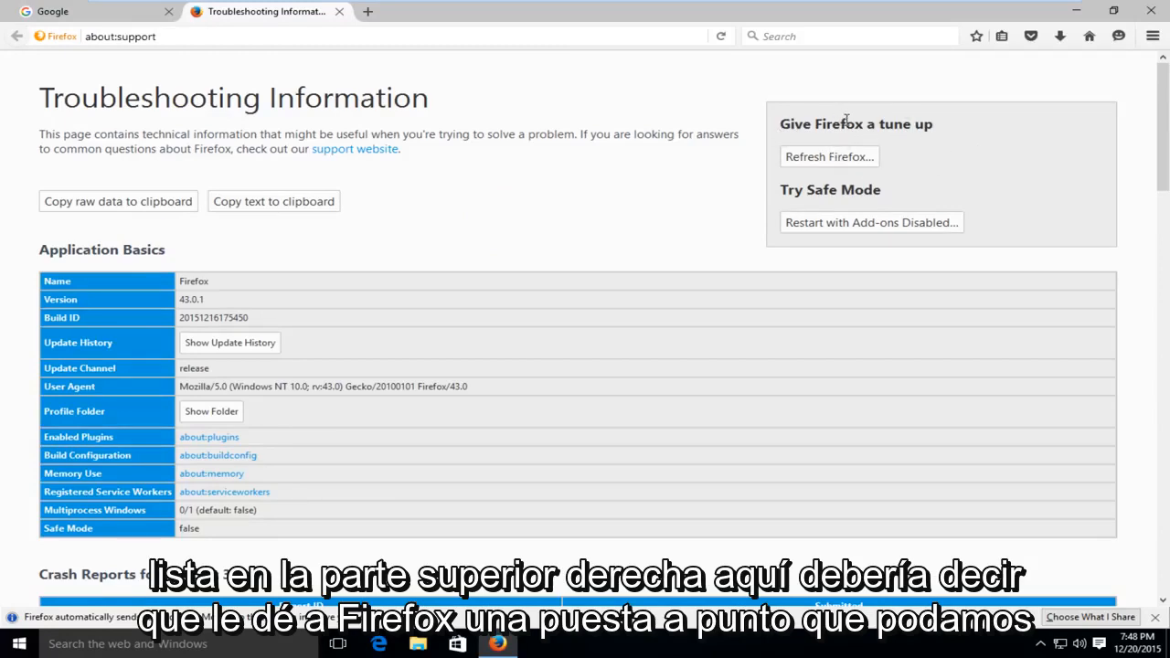
{"action": "mouse_move", "coordinate": [830, 157]}
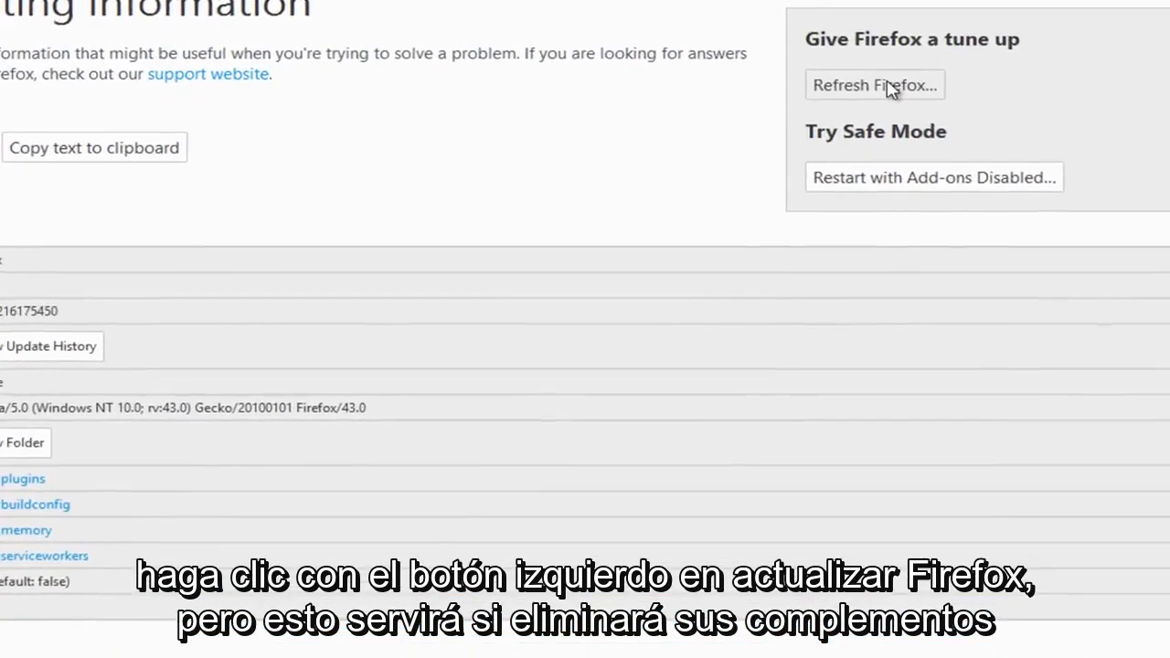
Step: Start Refresh Firefox from the Troubleshooting Information page, showing its confirmation dialog
{"action": "left_click", "coordinate": [874, 84]}
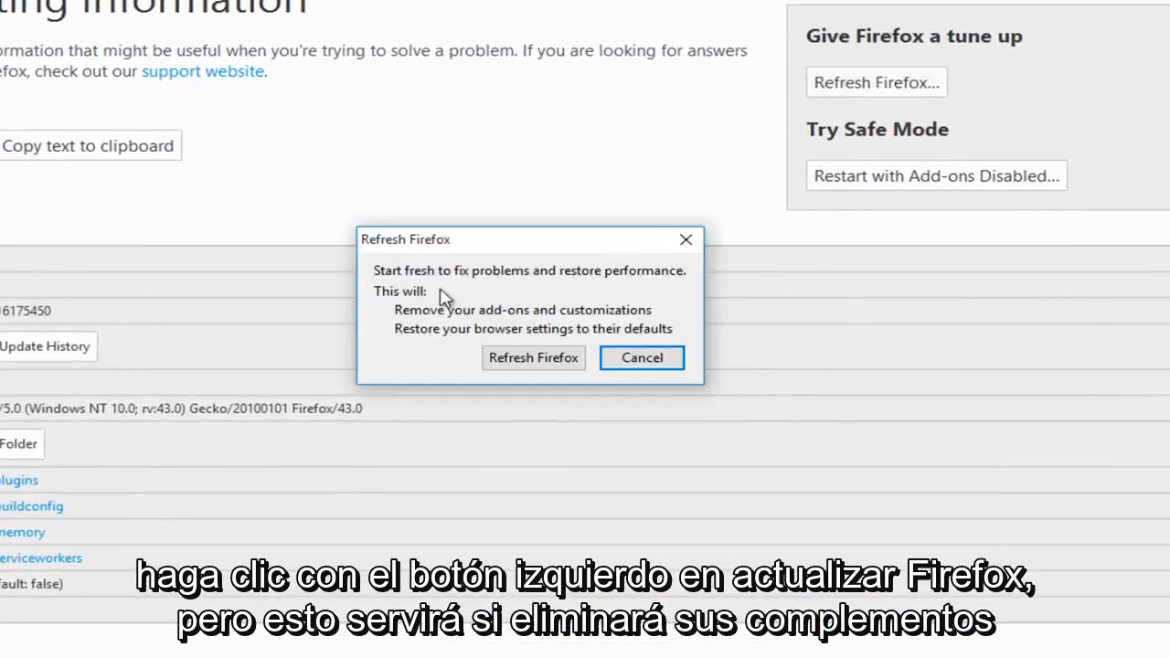
{"action": "mouse_move", "coordinate": [545, 315]}
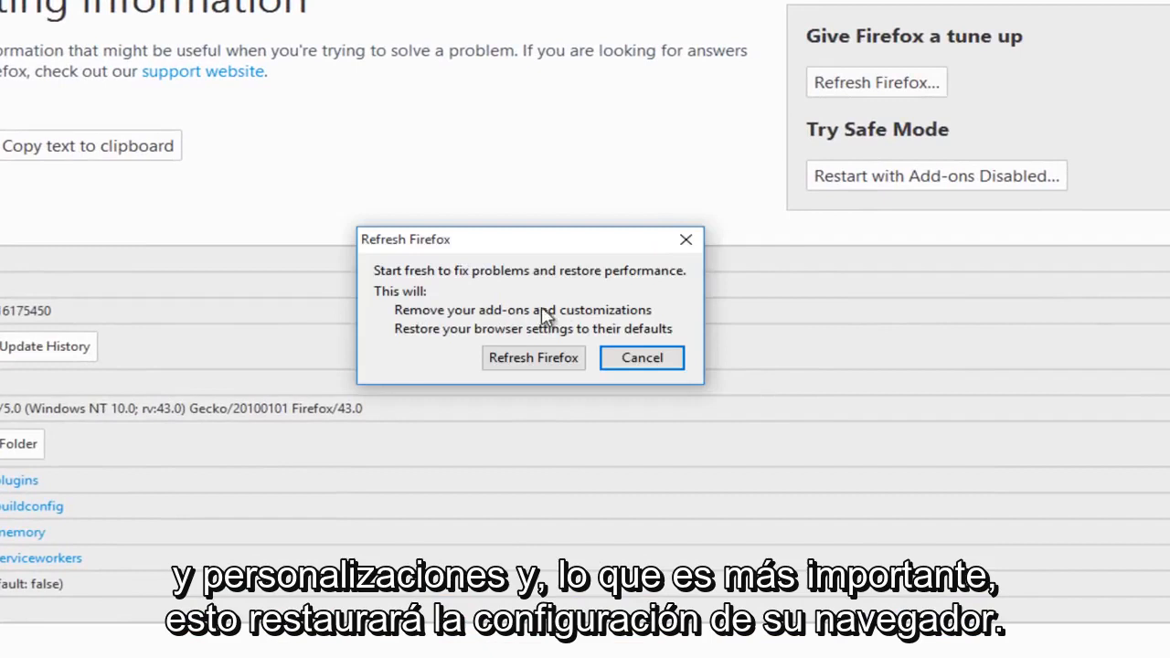
{"action": "mouse_move", "coordinate": [401, 341]}
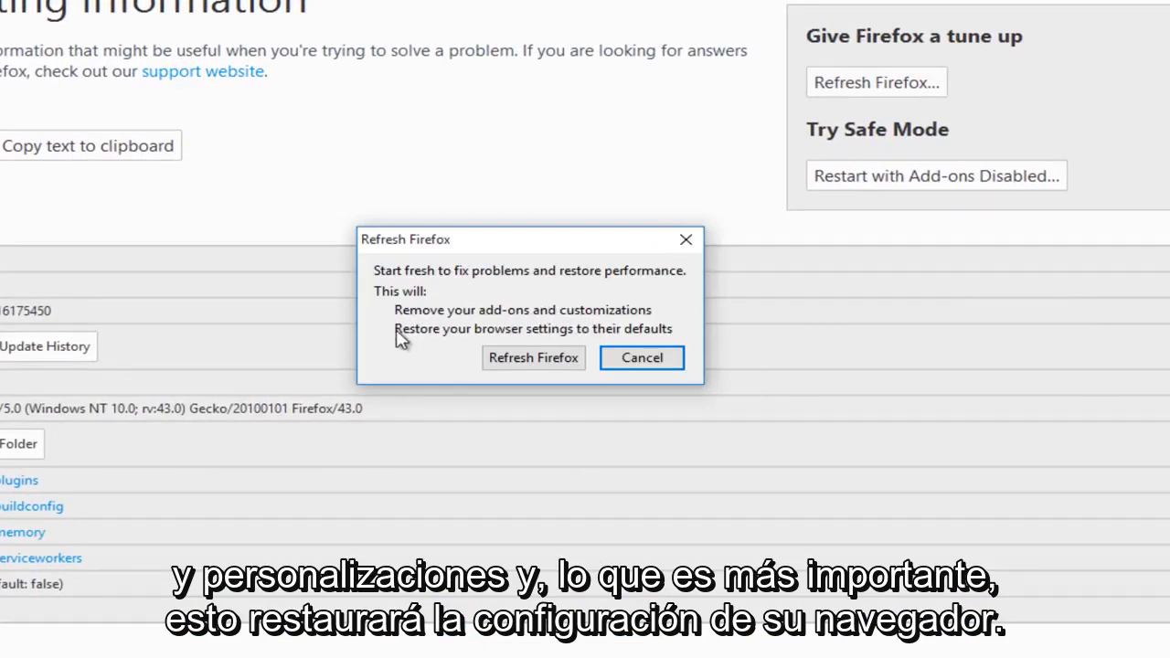
{"action": "mouse_move", "coordinate": [521, 350]}
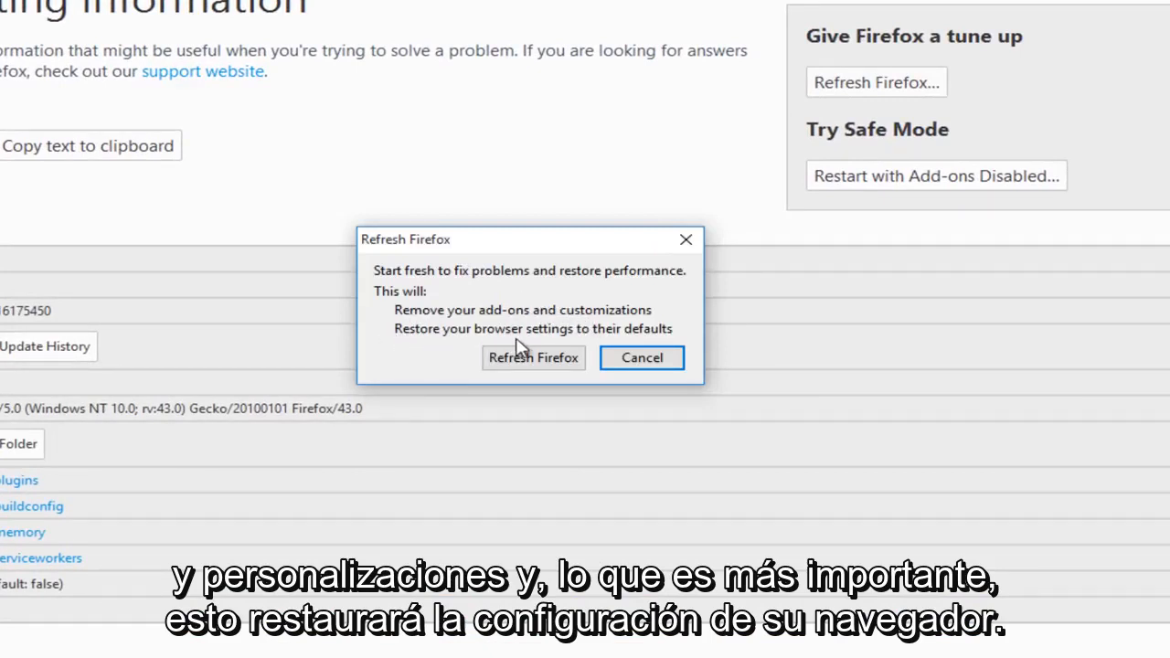
{"action": "mouse_move", "coordinate": [618, 346]}
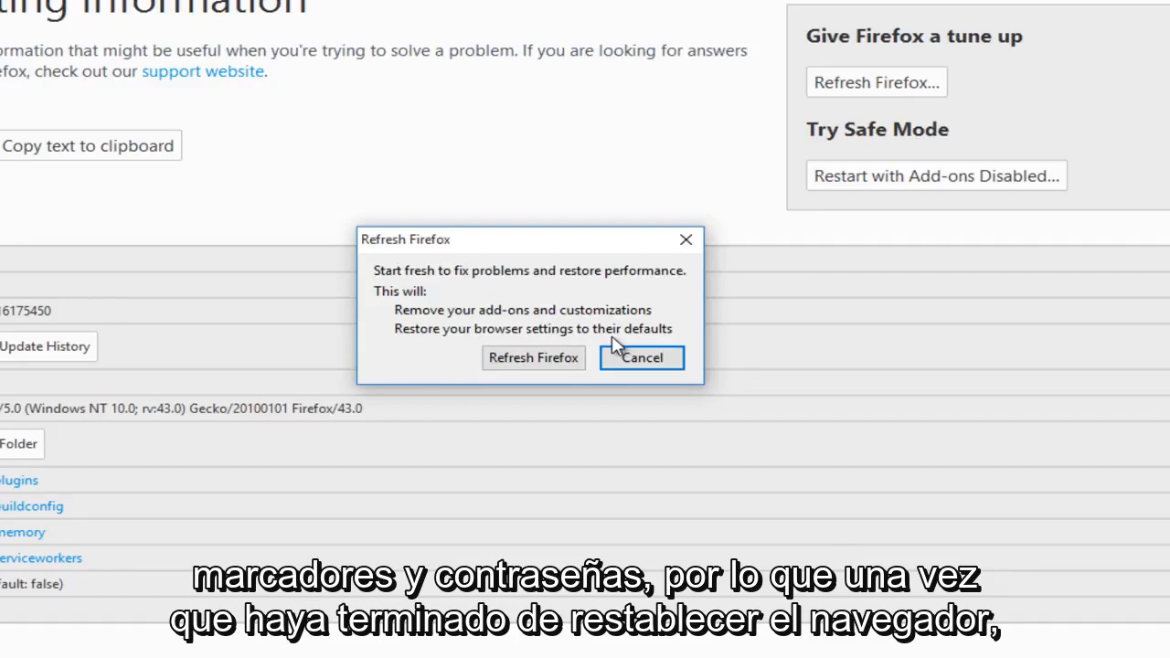
{"action": "mouse_move", "coordinate": [259, 247]}
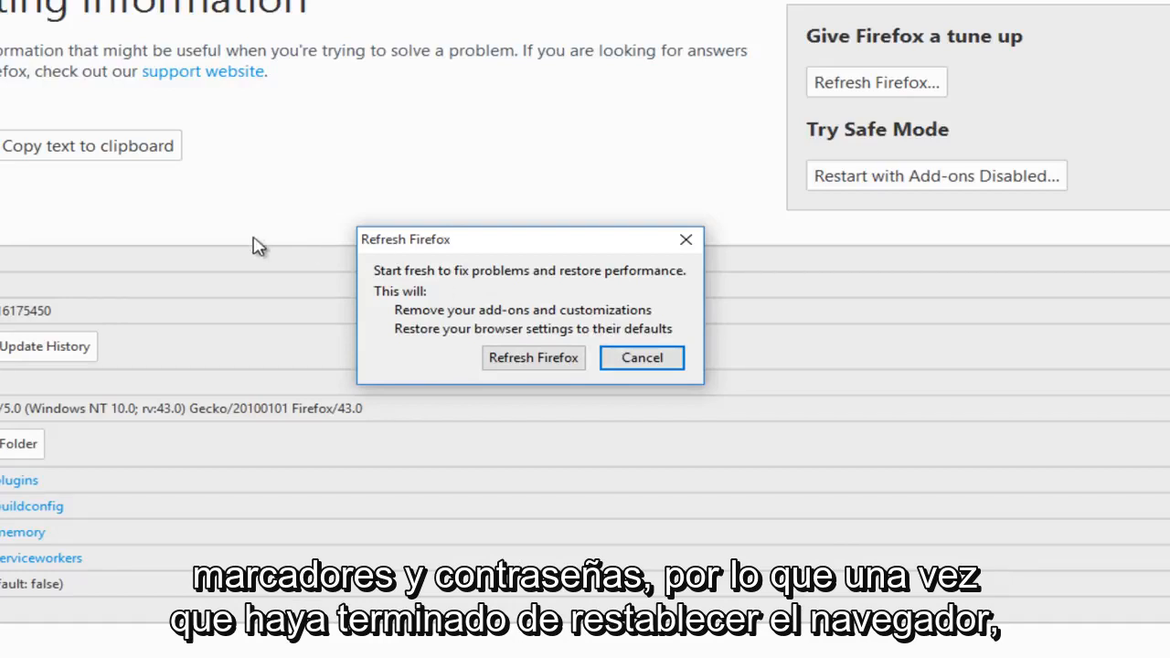
{"action": "mouse_move", "coordinate": [302, 274]}
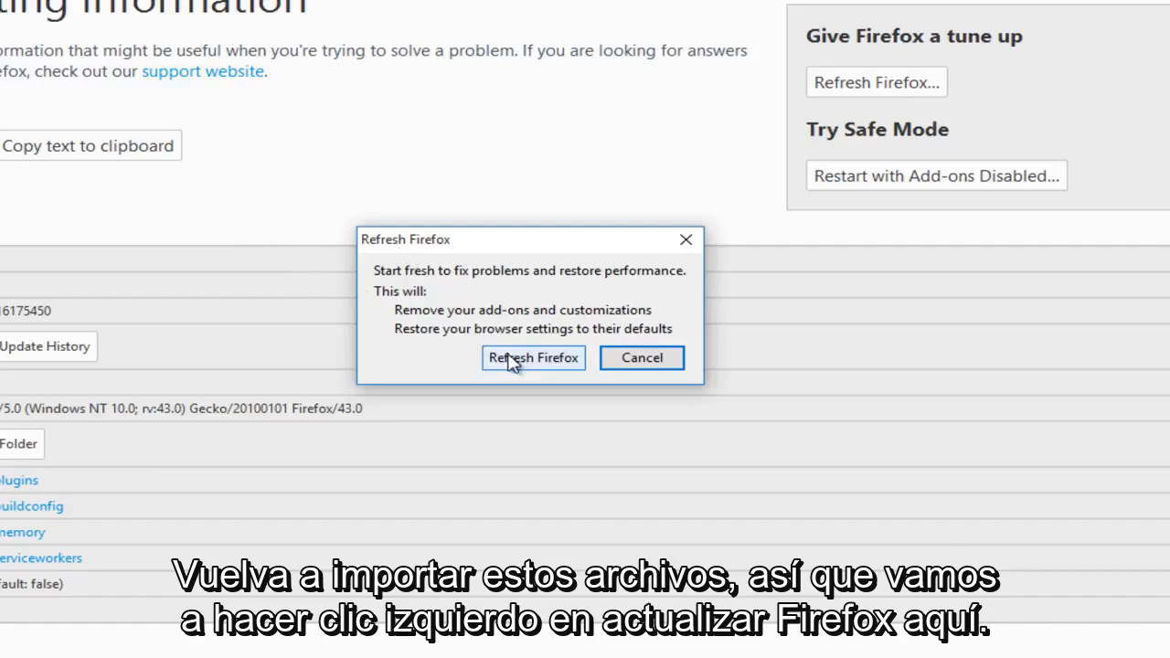
Step: Confirm the Firefox refresh and finish the Import Wizard restoring saved data
{"action": "left_click", "coordinate": [534, 356]}
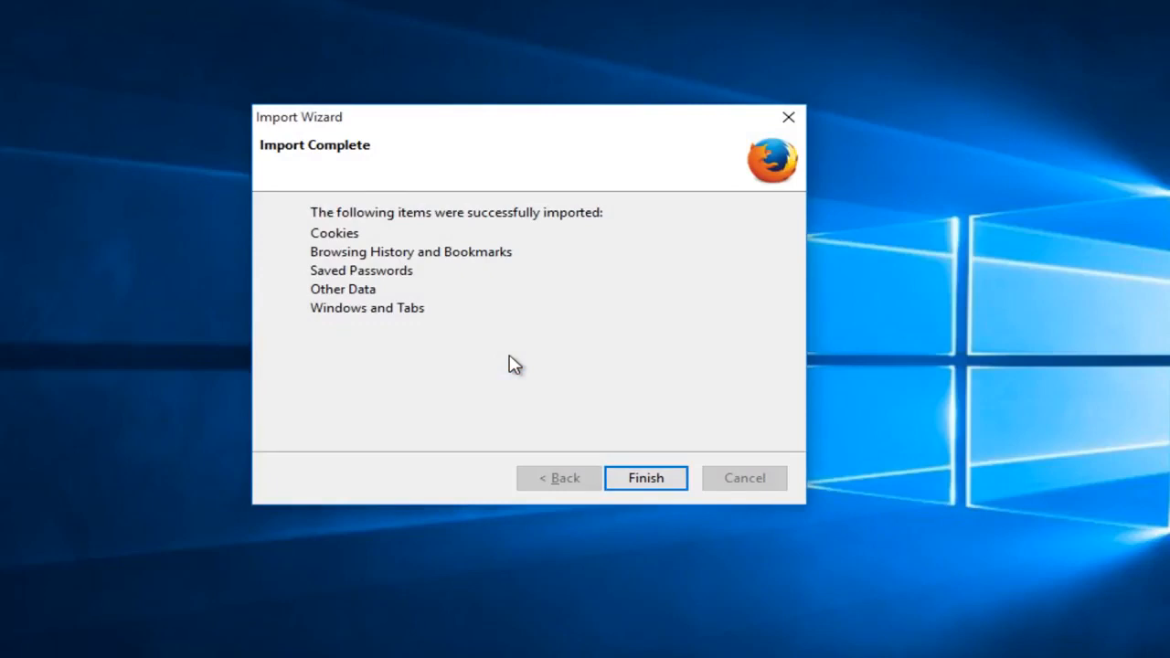
{"action": "left_click", "coordinate": [645, 477]}
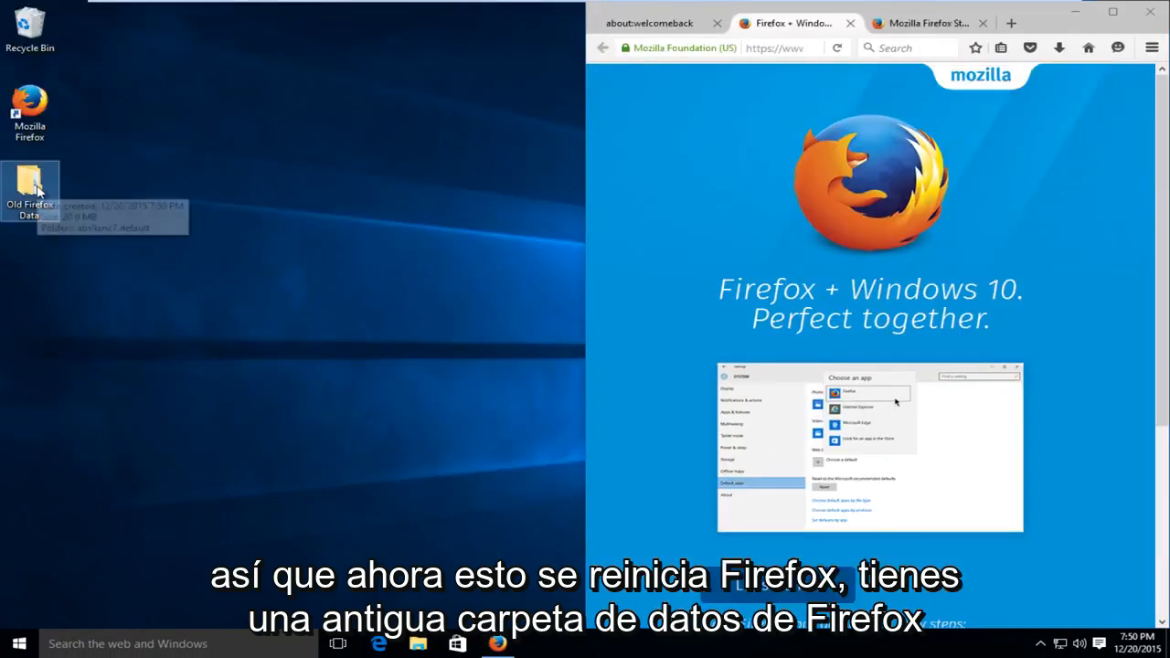
{"action": "mouse_move", "coordinate": [36, 187]}
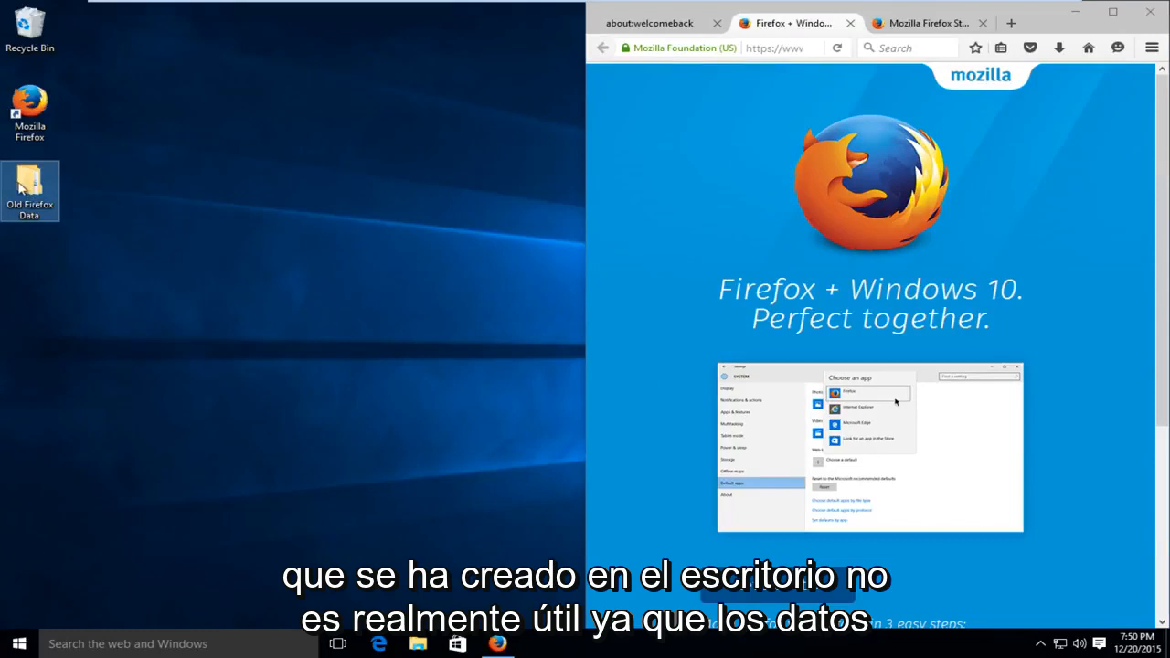
{"action": "mouse_move", "coordinate": [688, 194]}
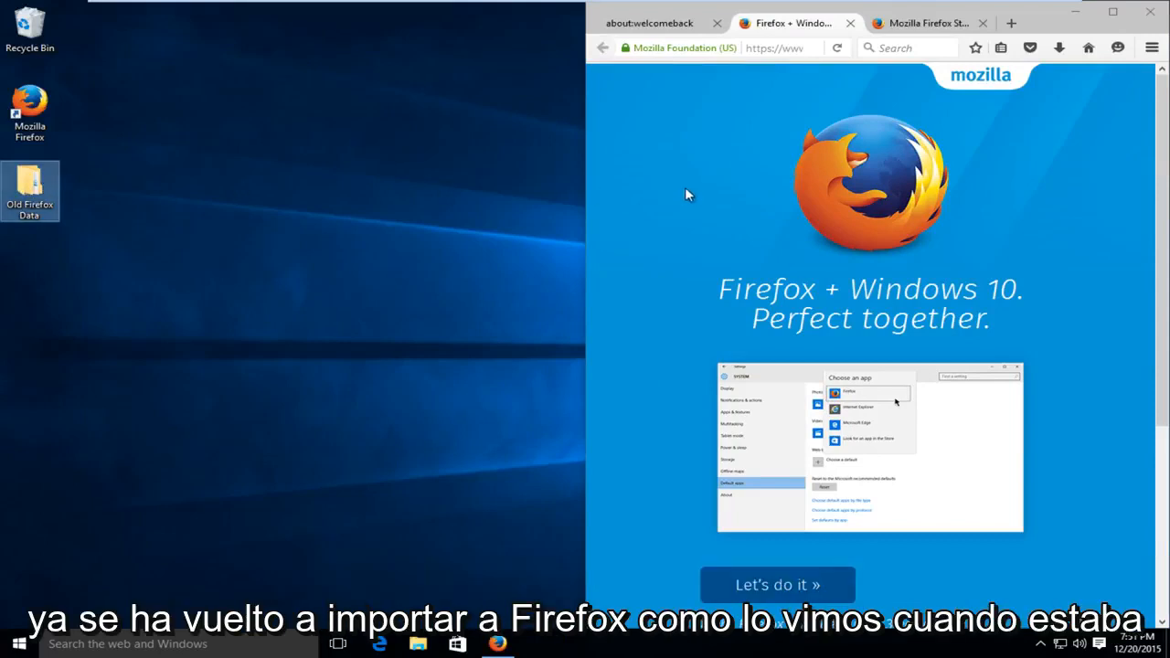
{"action": "mouse_move", "coordinate": [622, 134]}
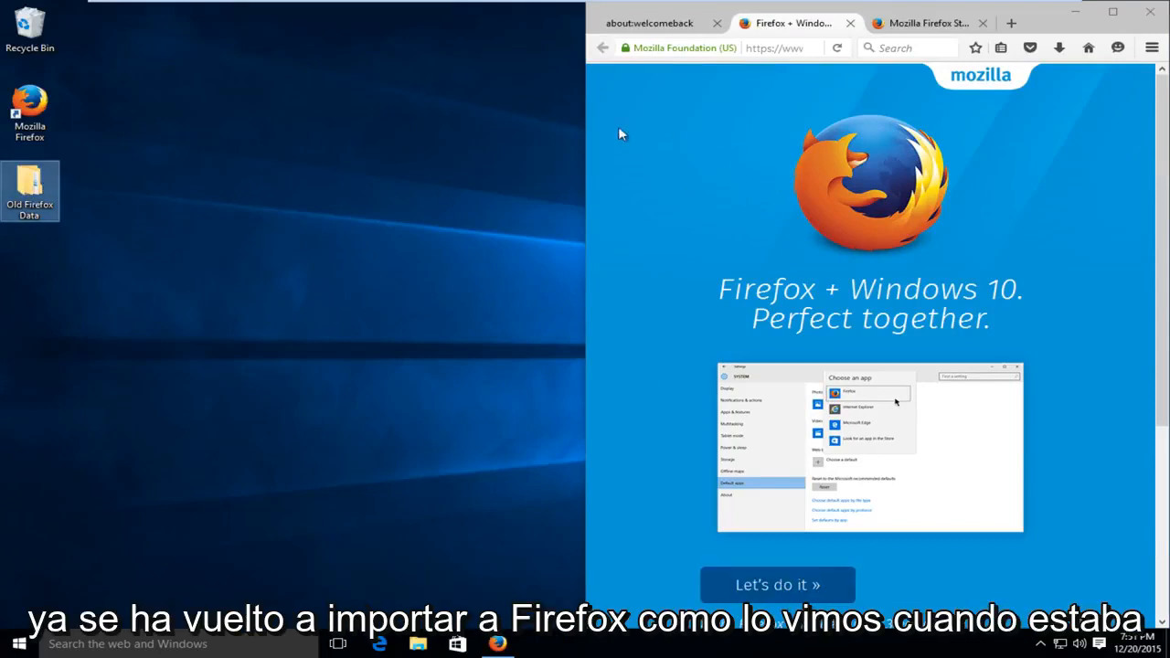
{"action": "mouse_move", "coordinate": [692, 231]}
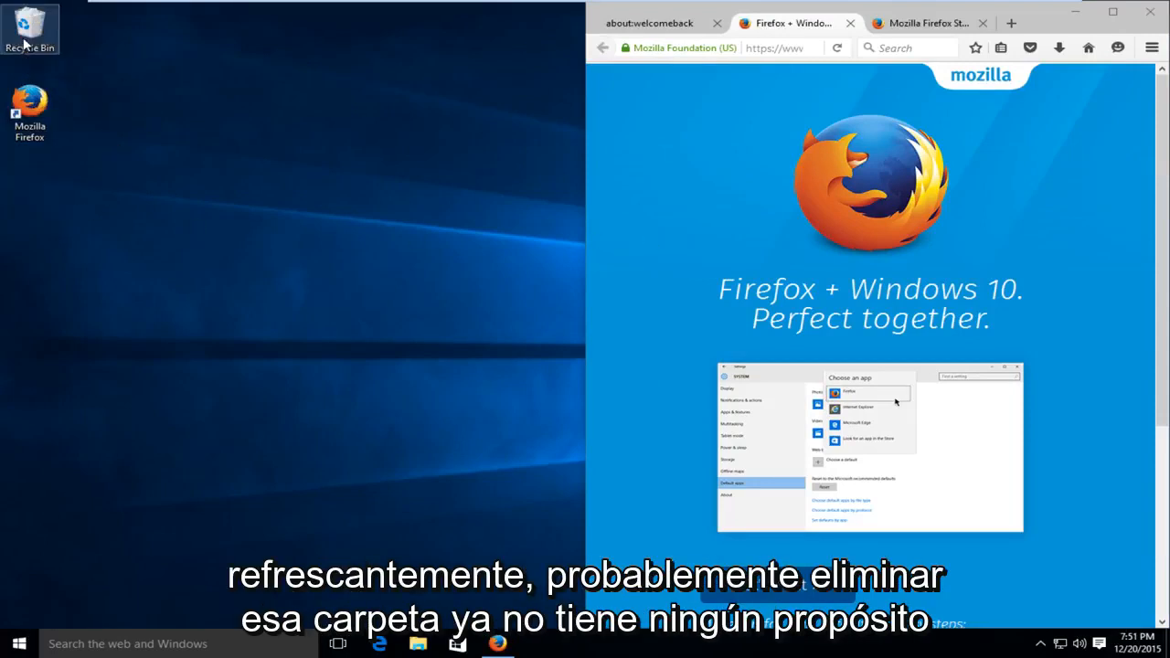
Step: Empty the Recycle Bin to permanently remove the deleted Old Firefox Data folder
{"action": "right_click", "coordinate": [22, 21]}
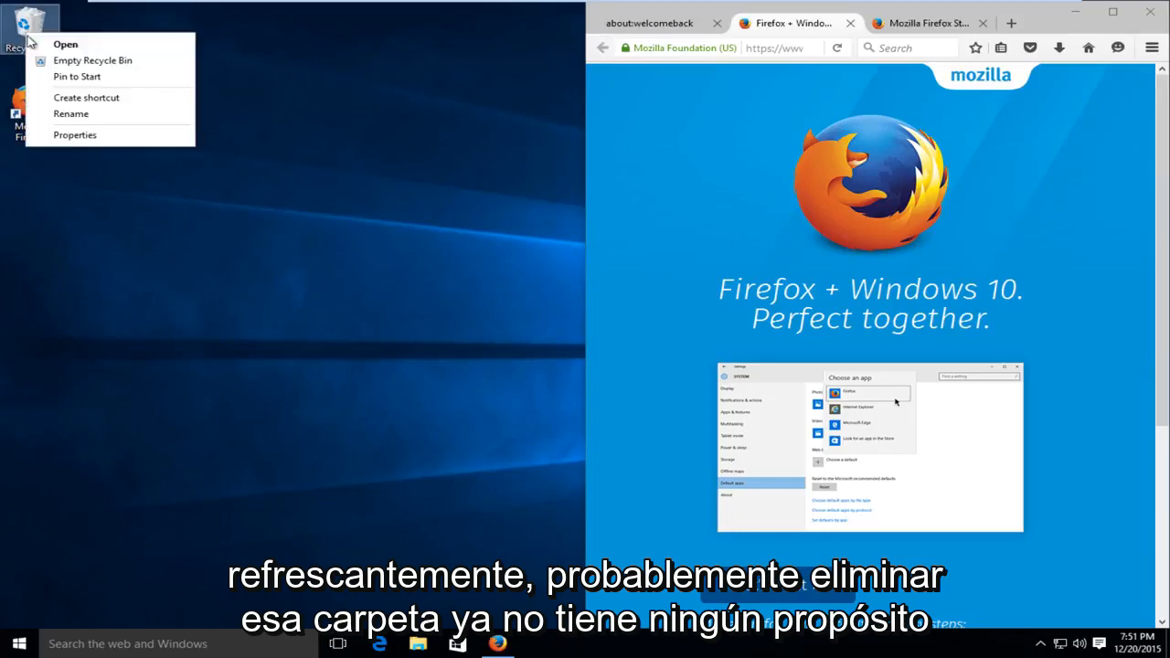
{"action": "left_click", "coordinate": [91, 61]}
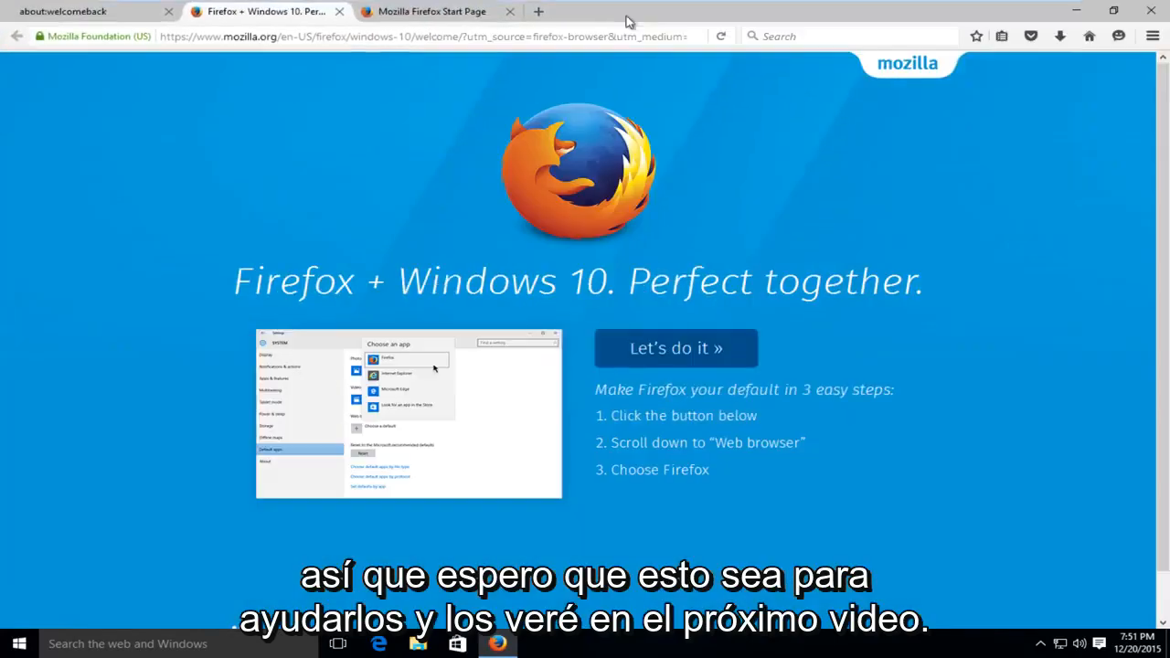
{"action": "mouse_move", "coordinate": [603, 161]}
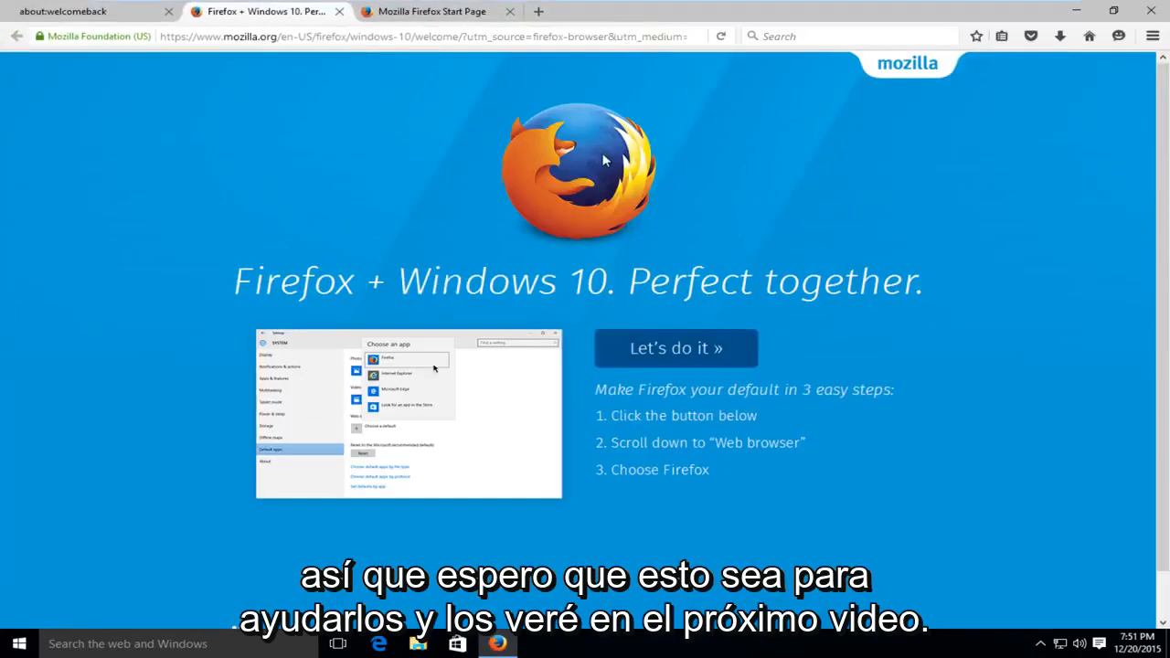